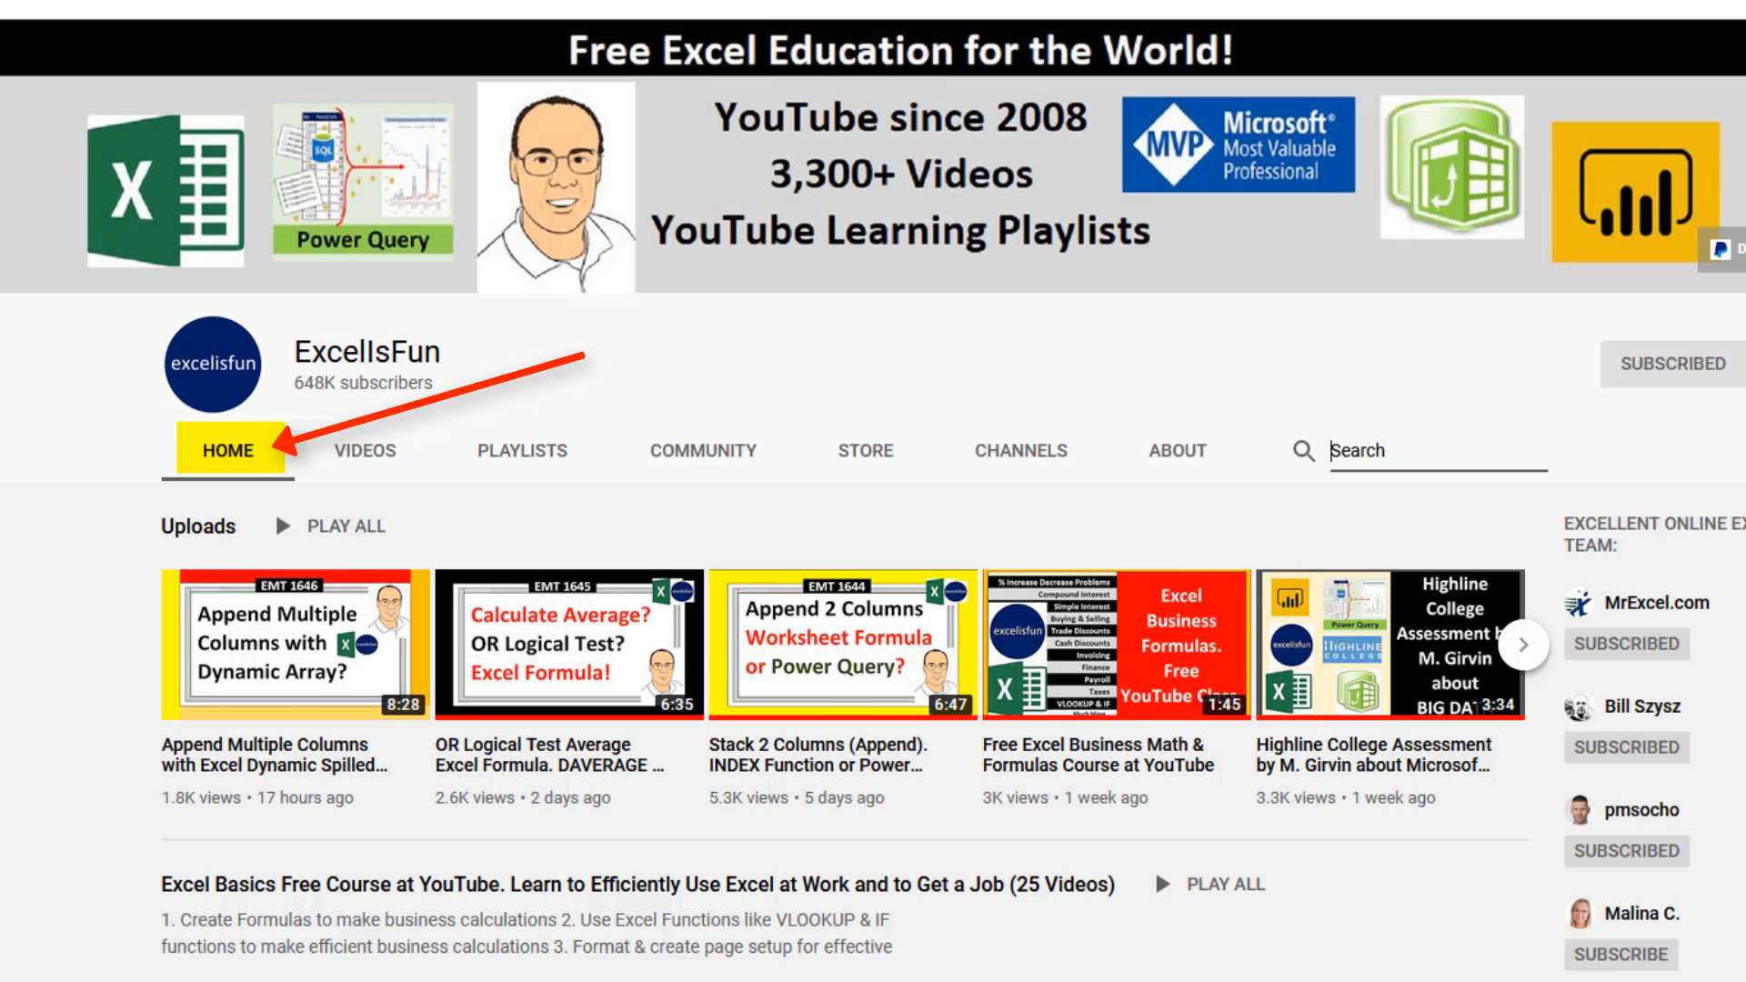
# - Search the ExcelIsFun channel for 'Vlookup' and scroll through the page
pyautogui.write('Vlookup')
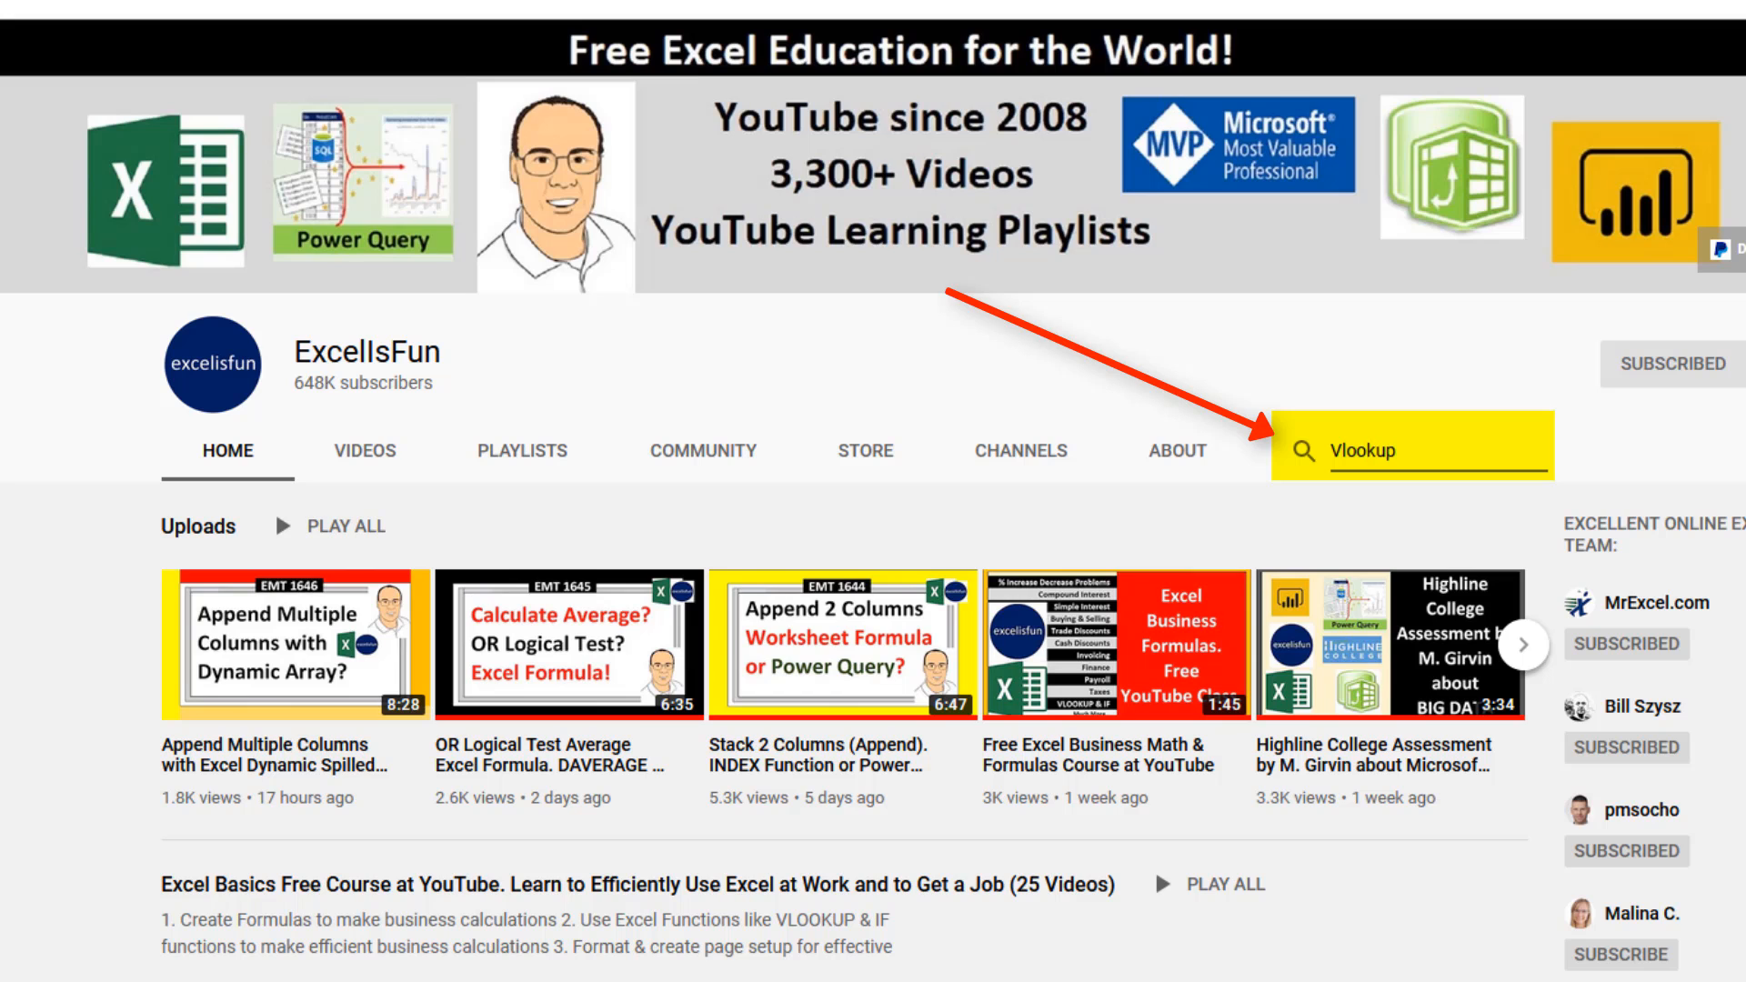
pyautogui.press('Return')
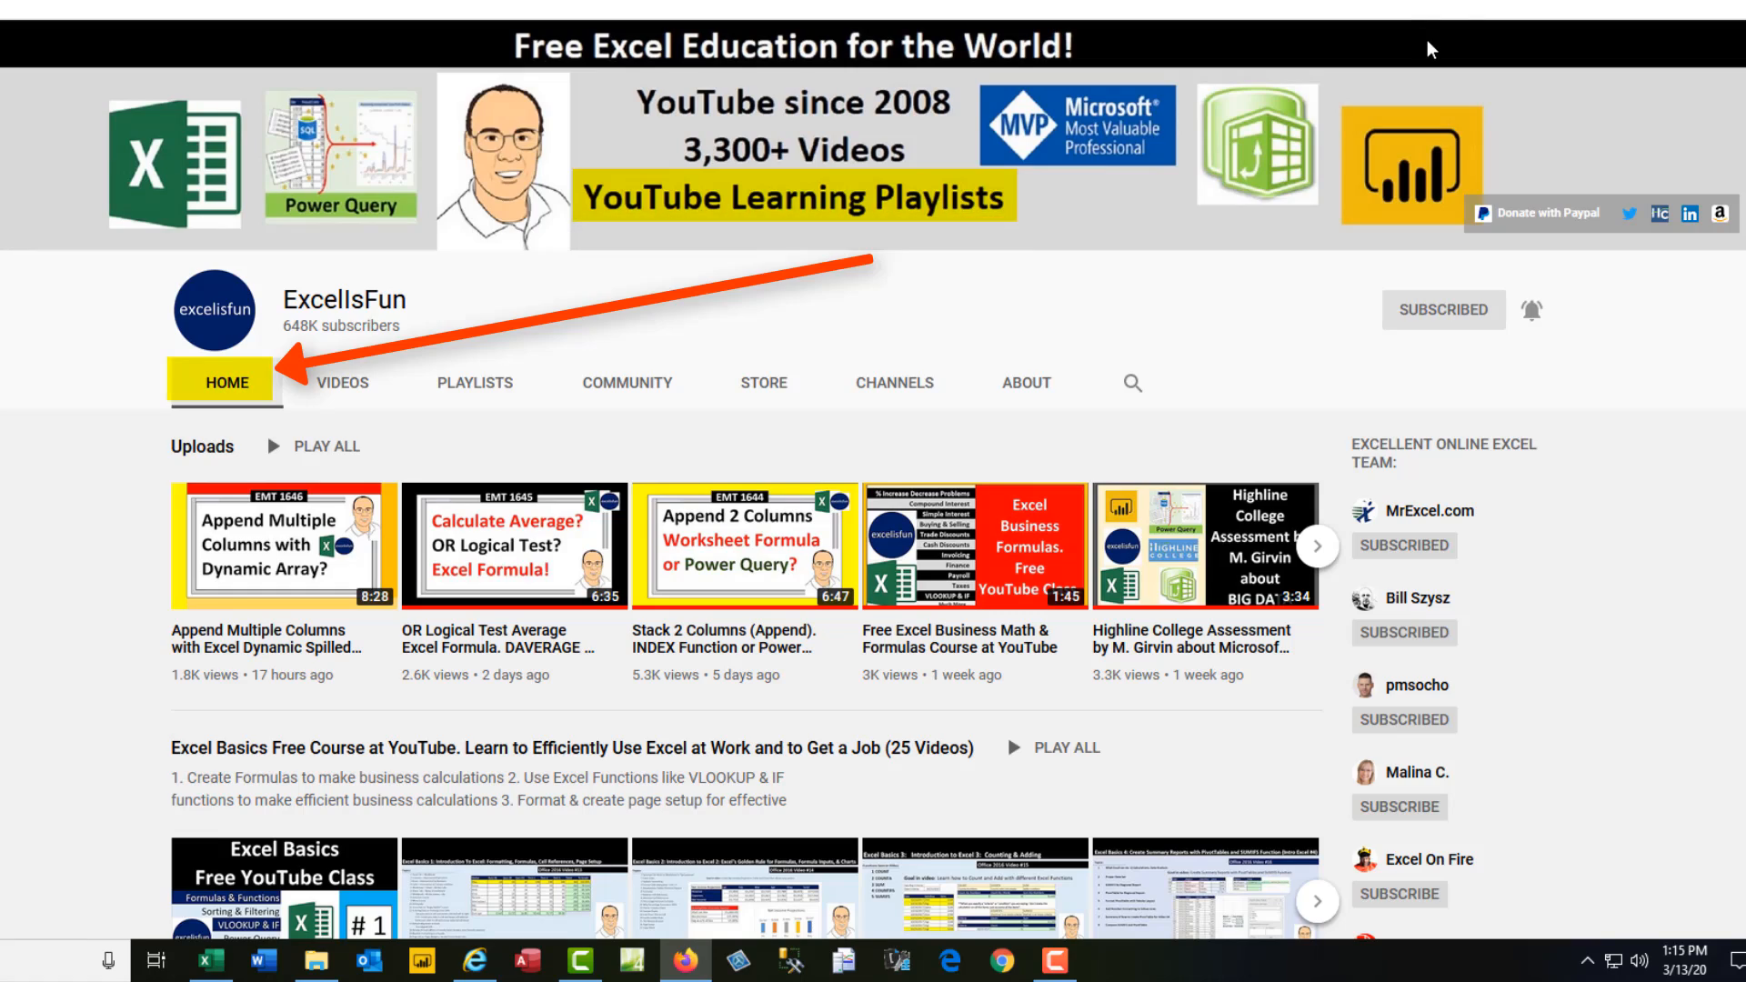
pyautogui.scroll(-3)
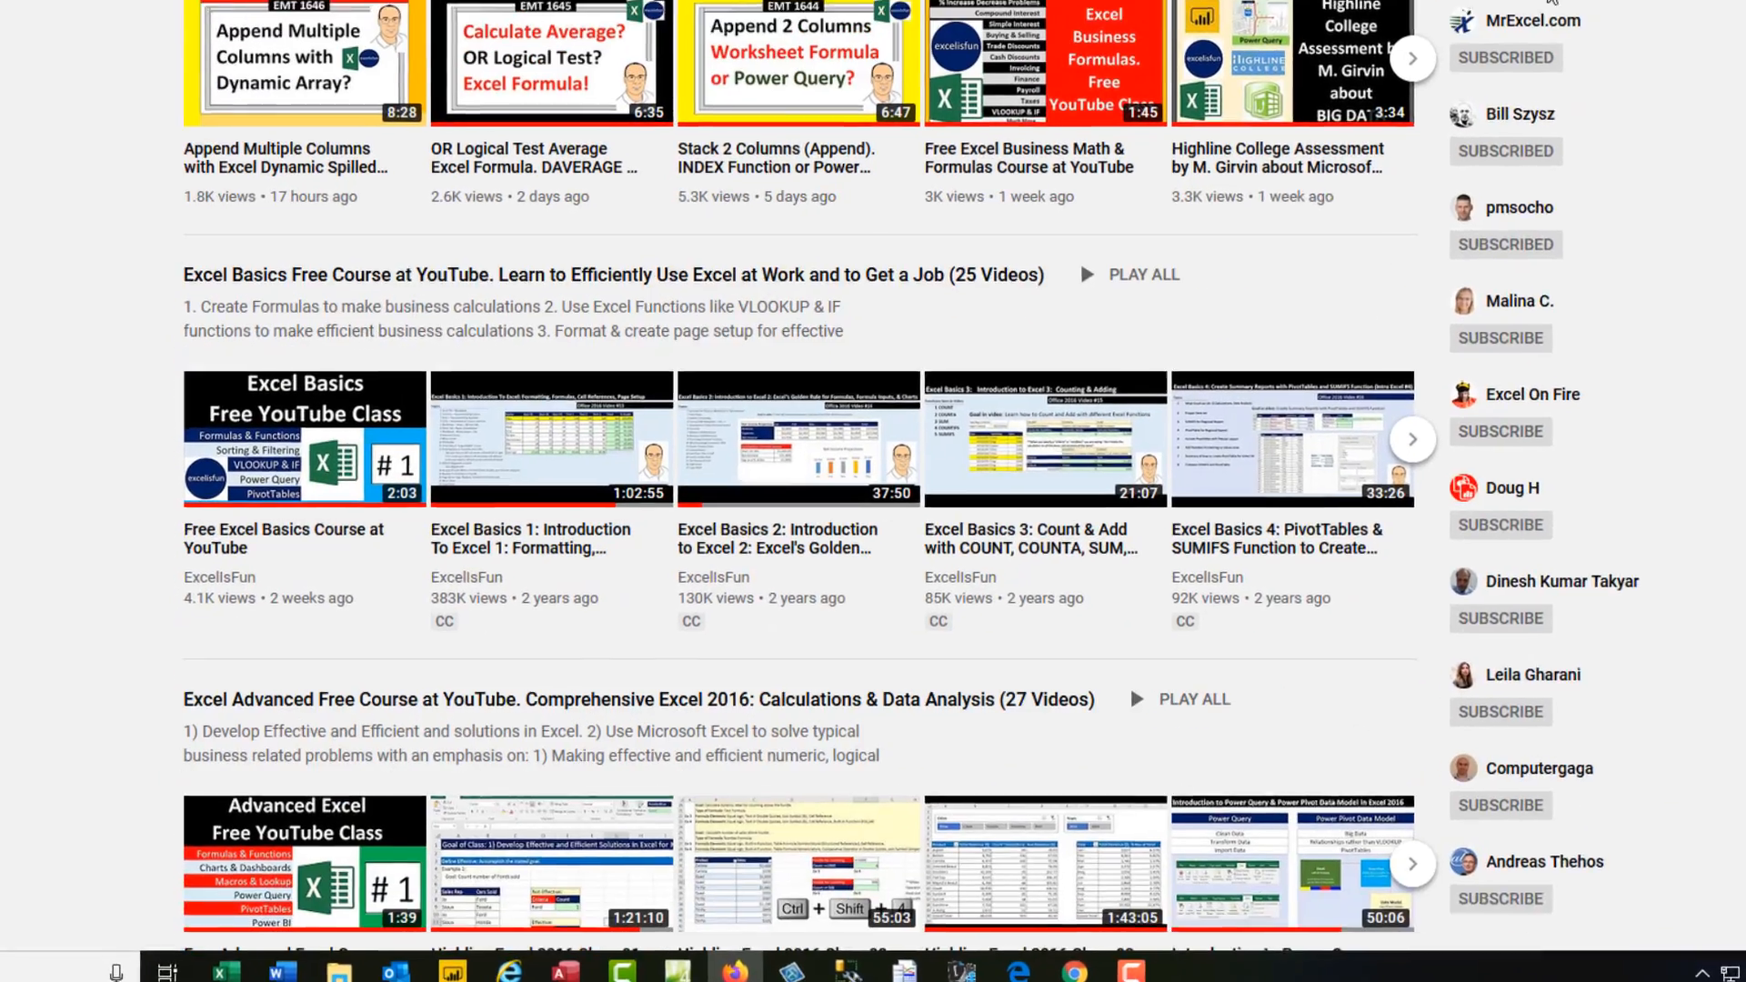
pyautogui.scroll(-3)
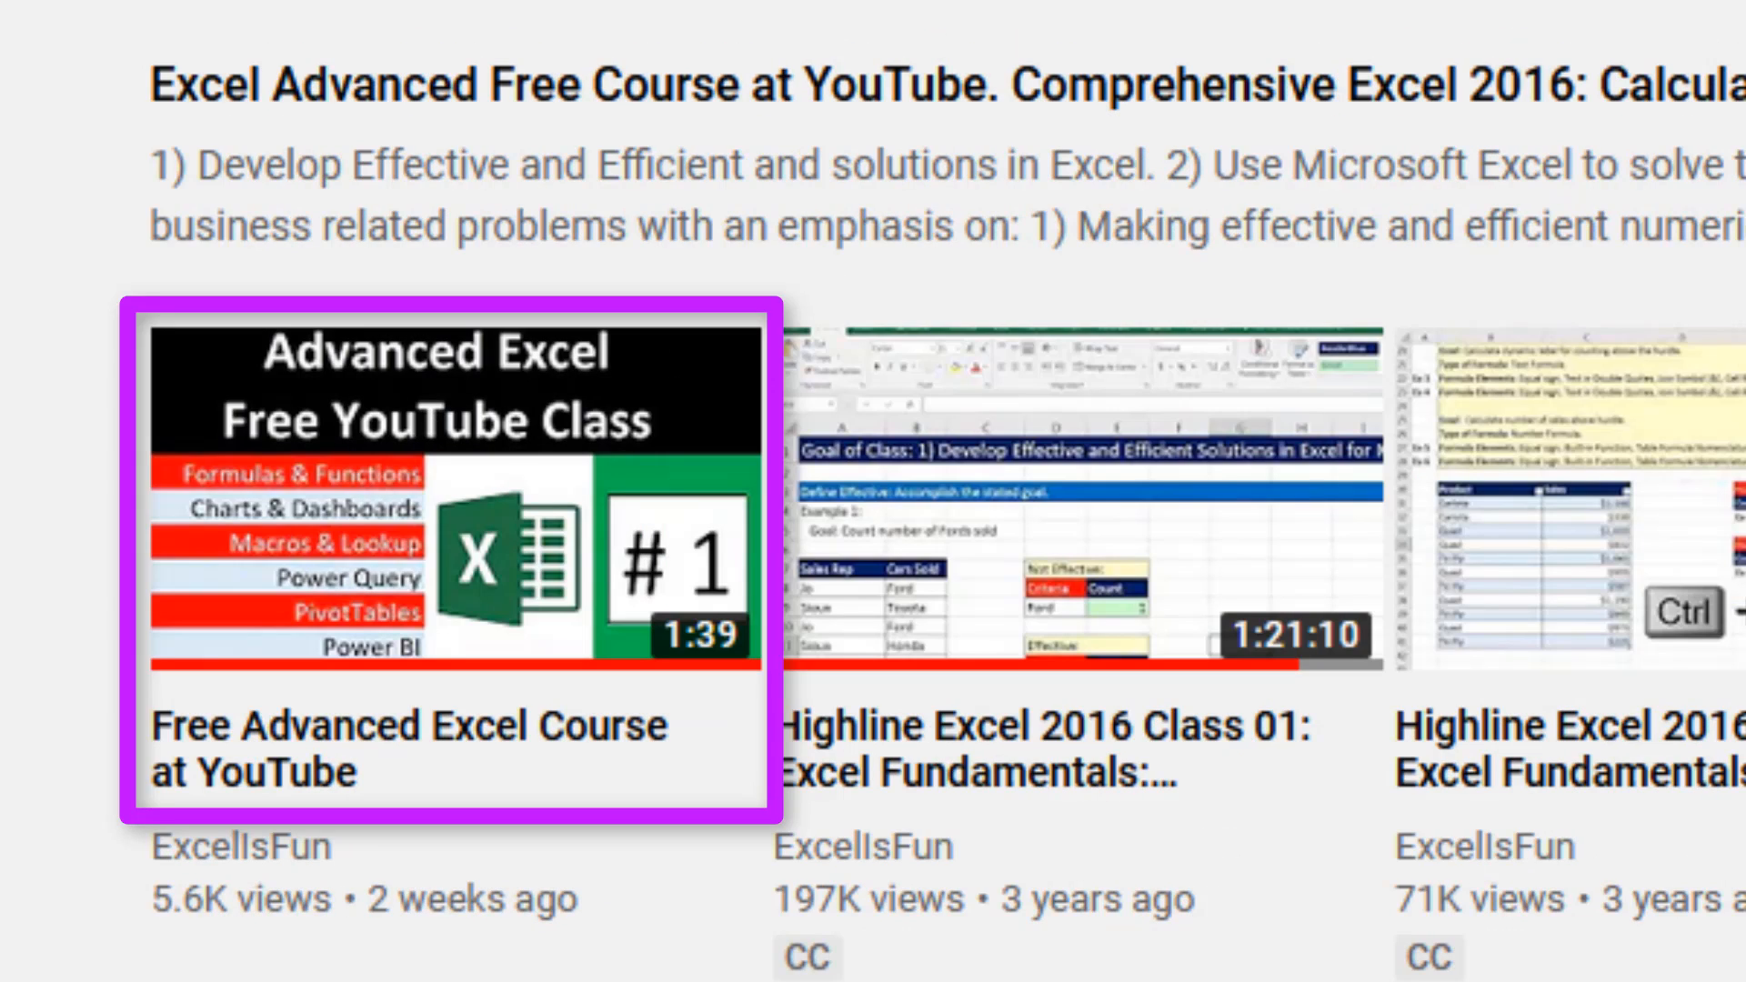
# - Scroll past the download and notes links and expand Excel Basics 2's description
pyautogui.scroll(-3)
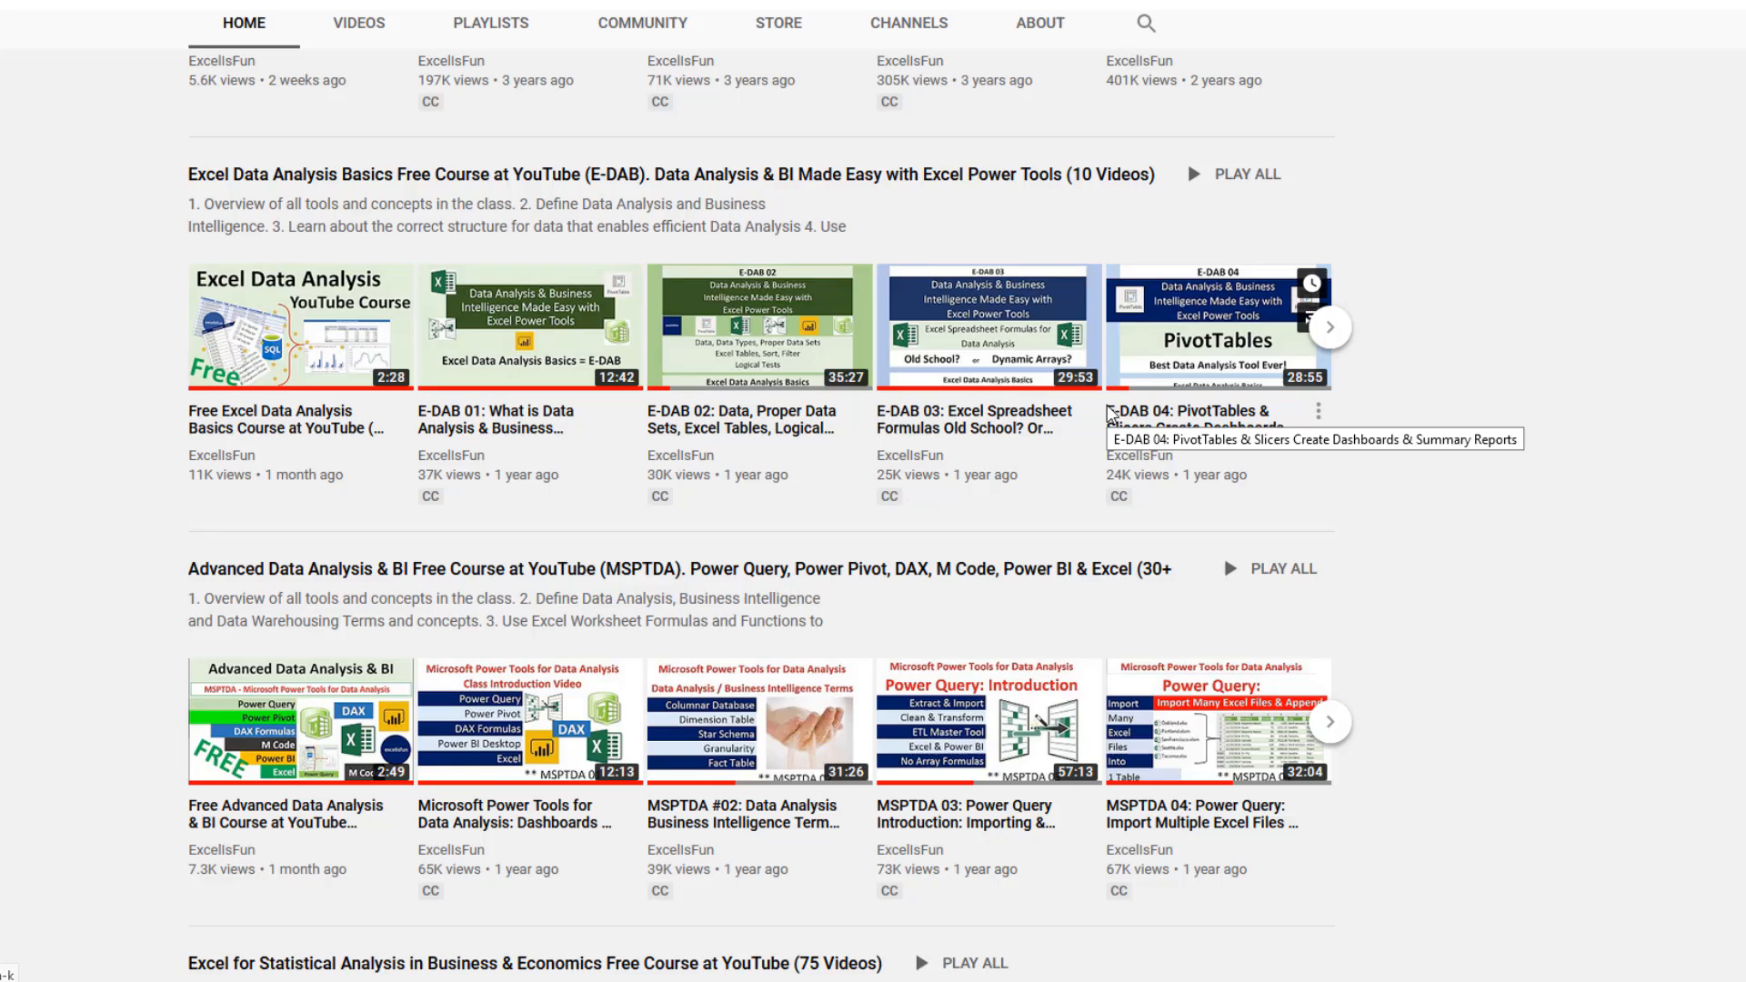
pyautogui.scroll(-3)
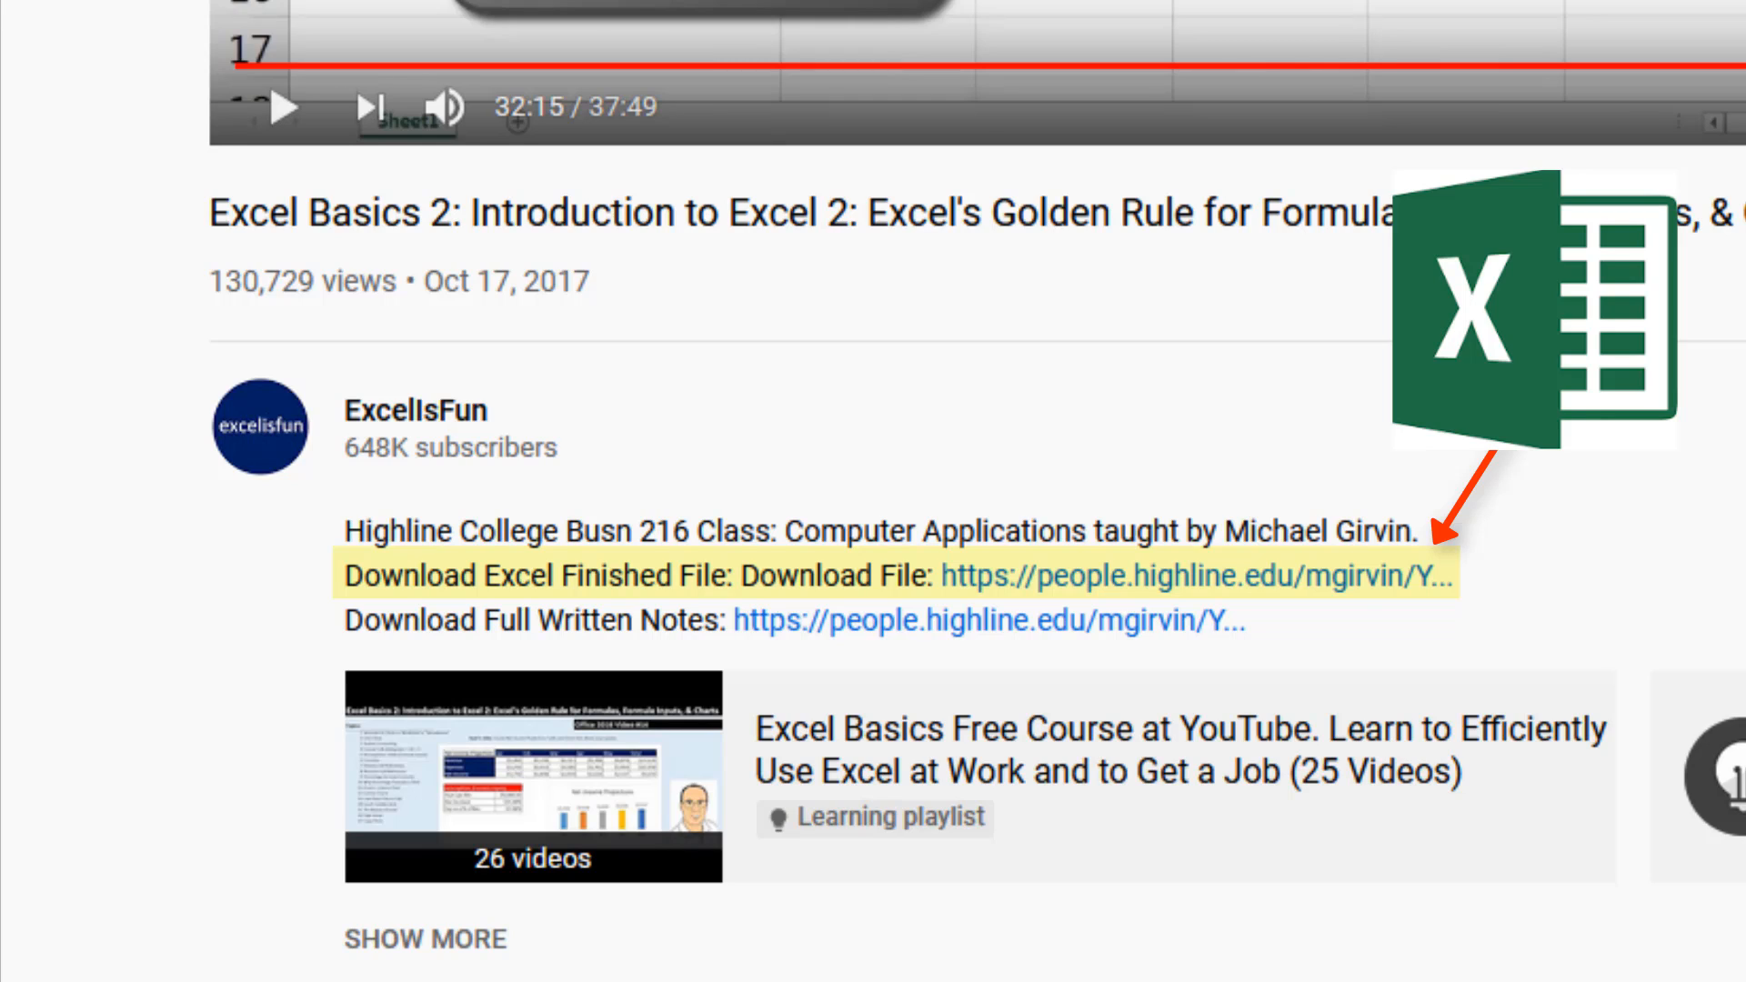
pyautogui.moveTo(780, 646)
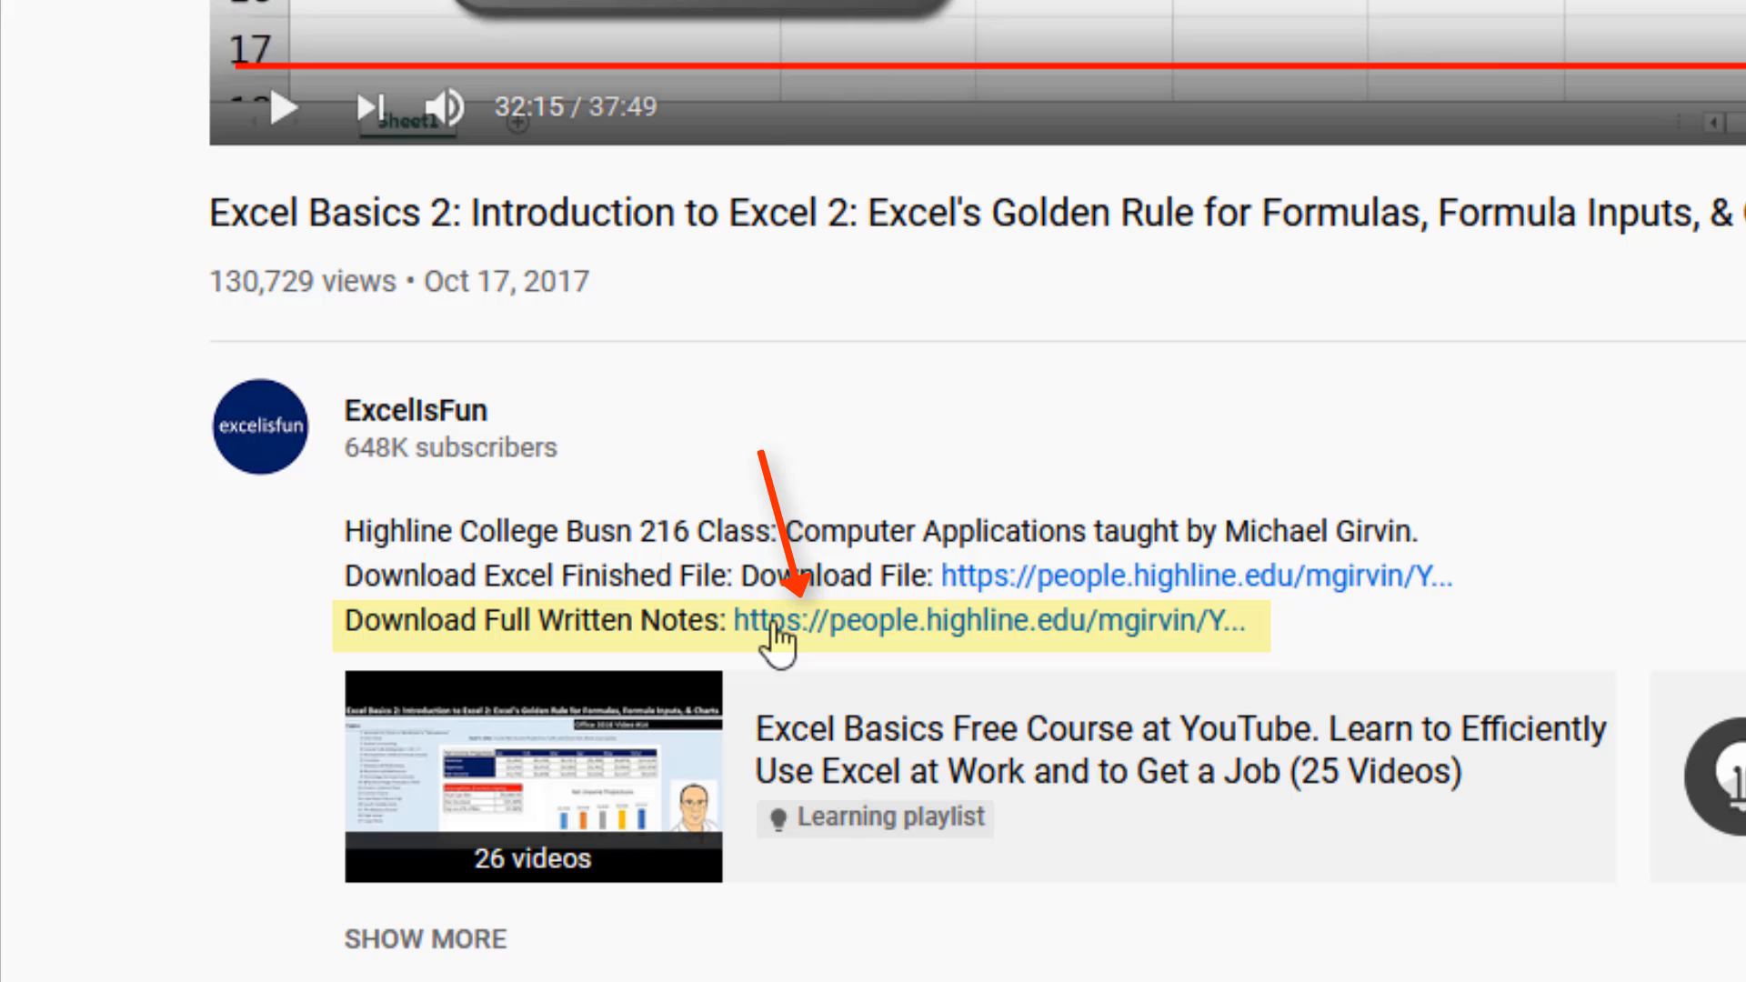
pyautogui.moveTo(922, 651)
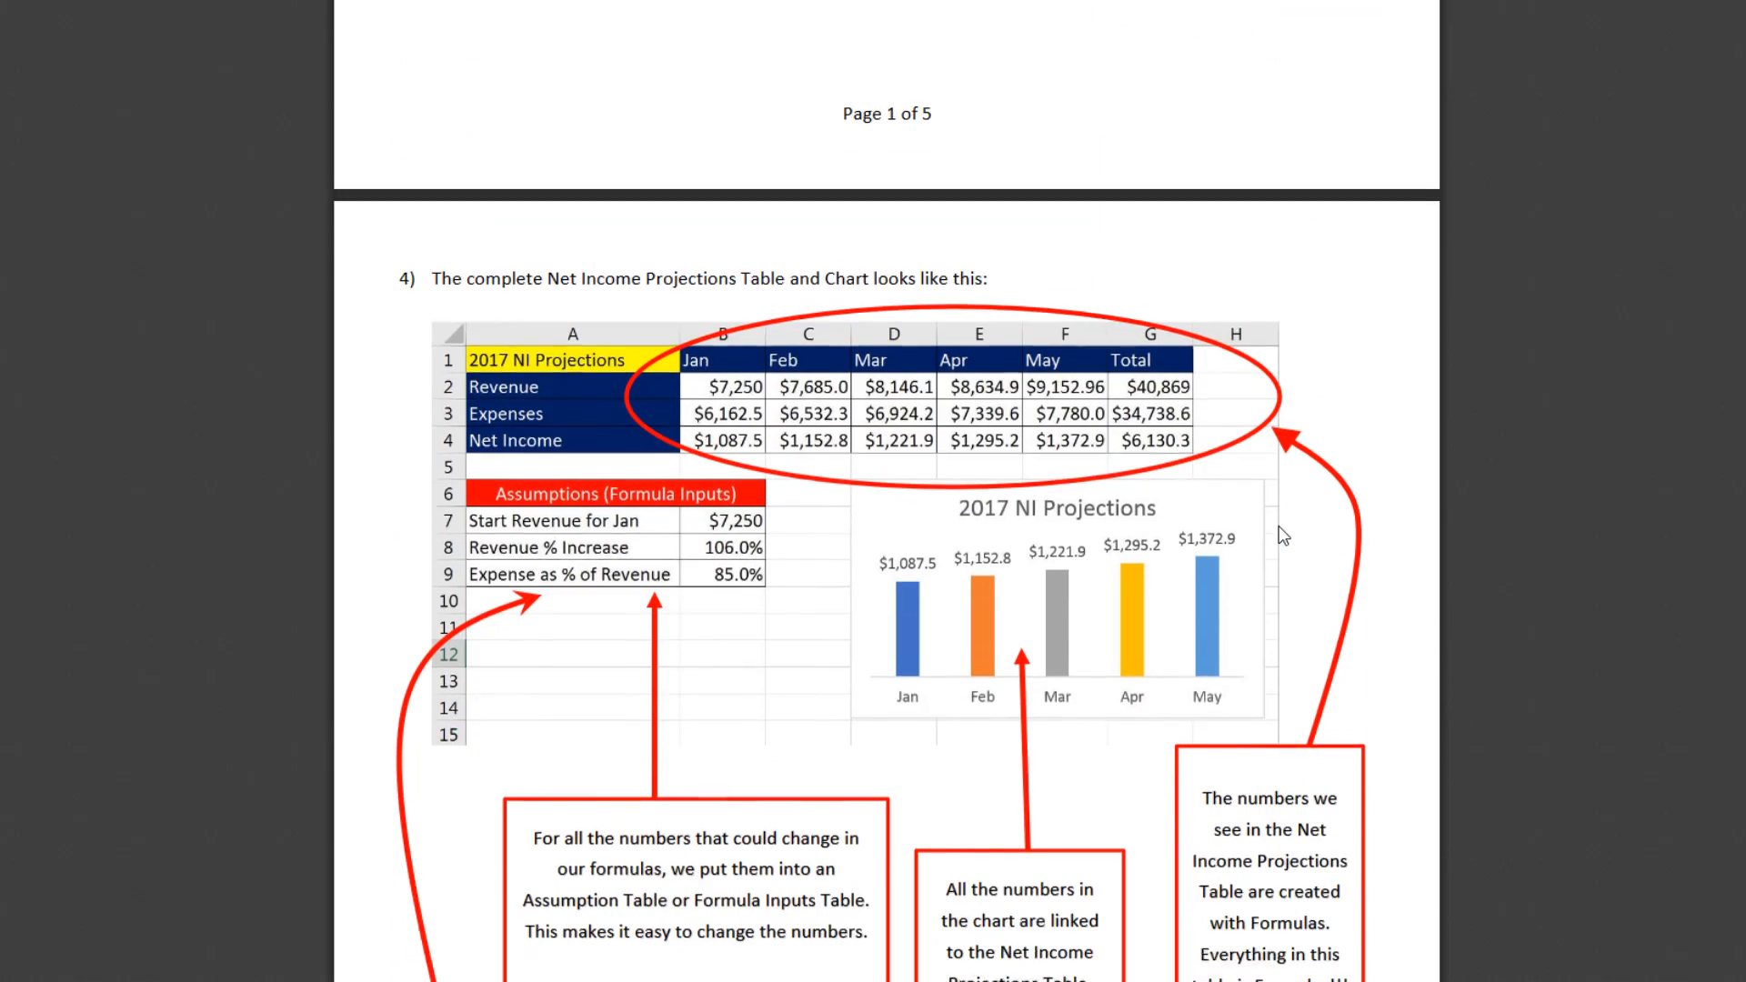
pyautogui.scroll(-3)
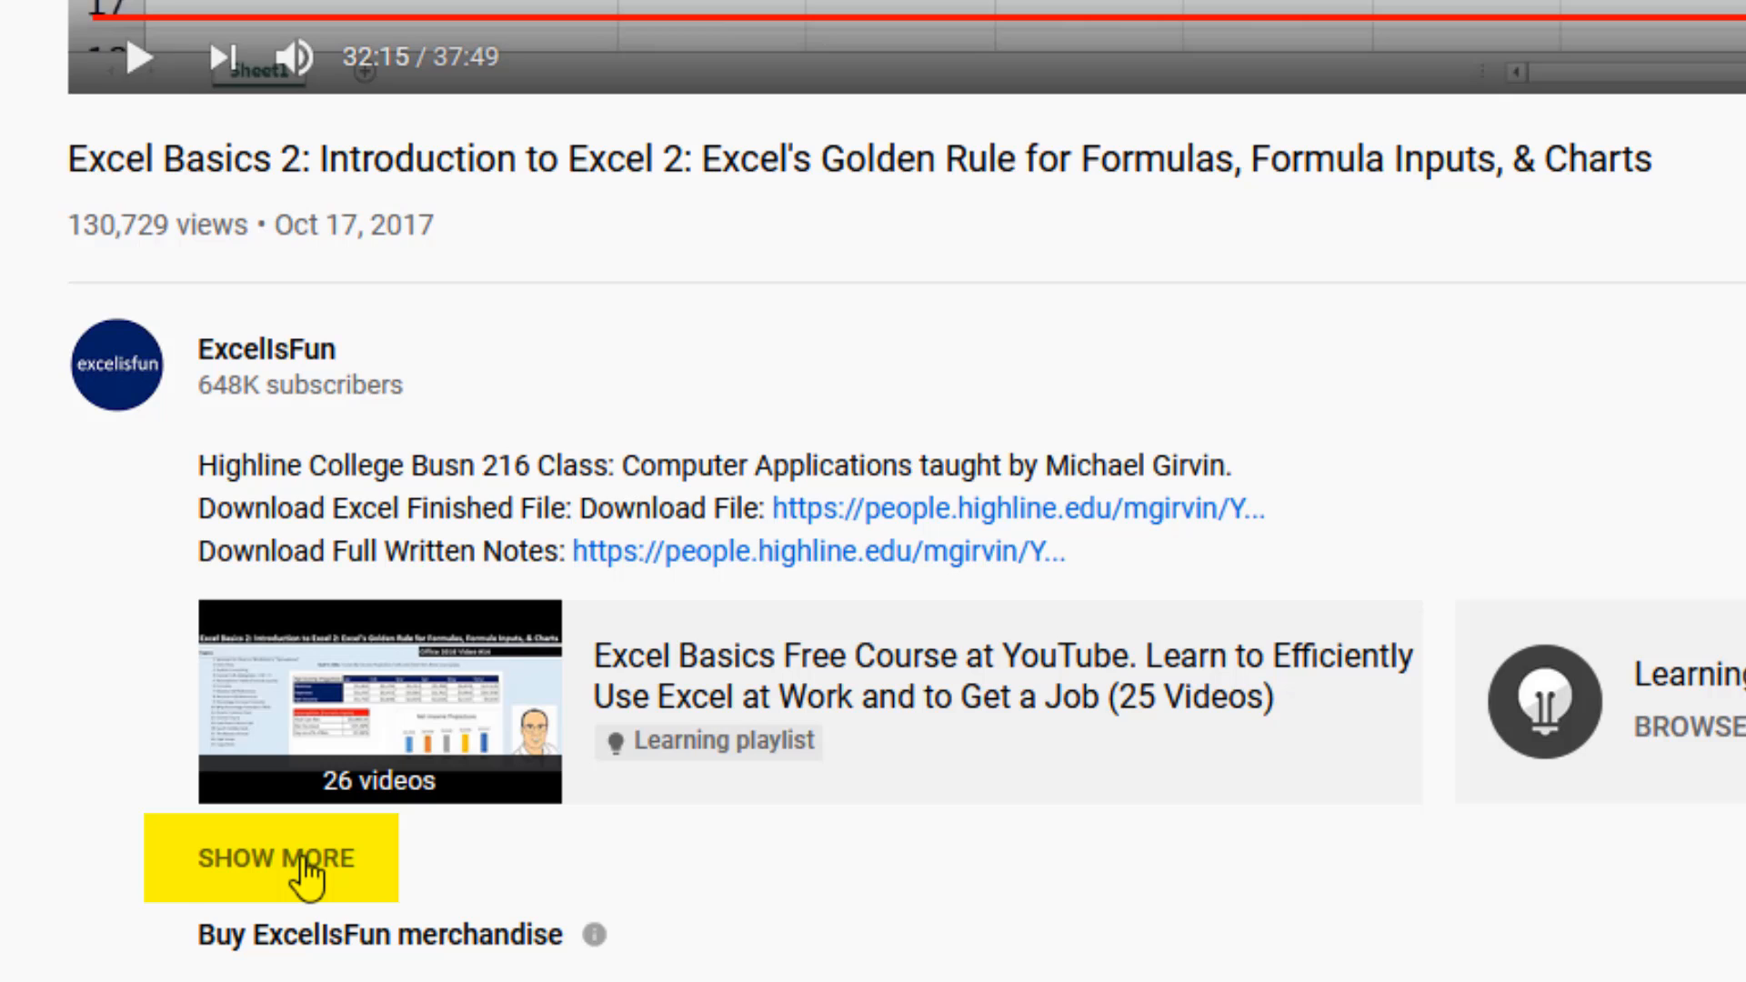
pyautogui.click(275, 859)
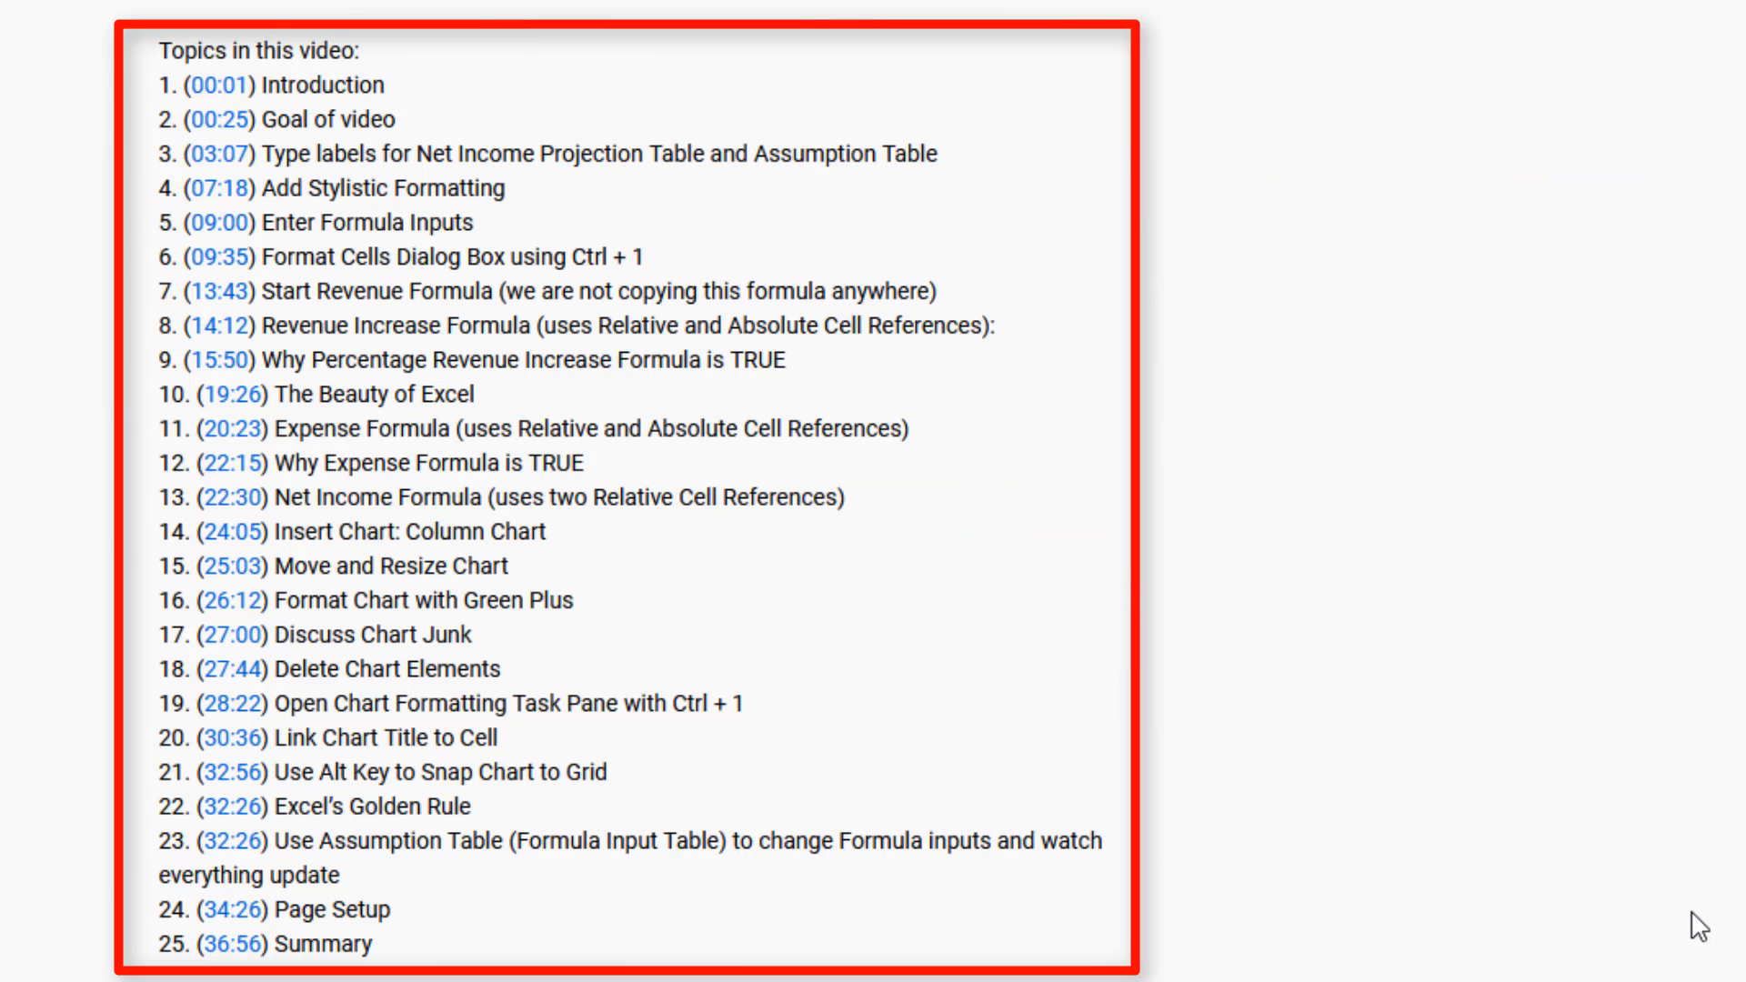